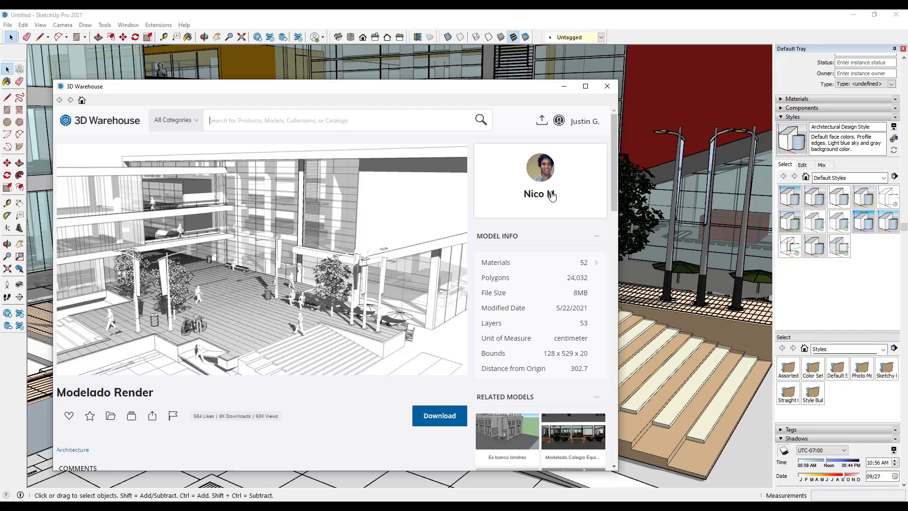
mouse_move(534, 193)
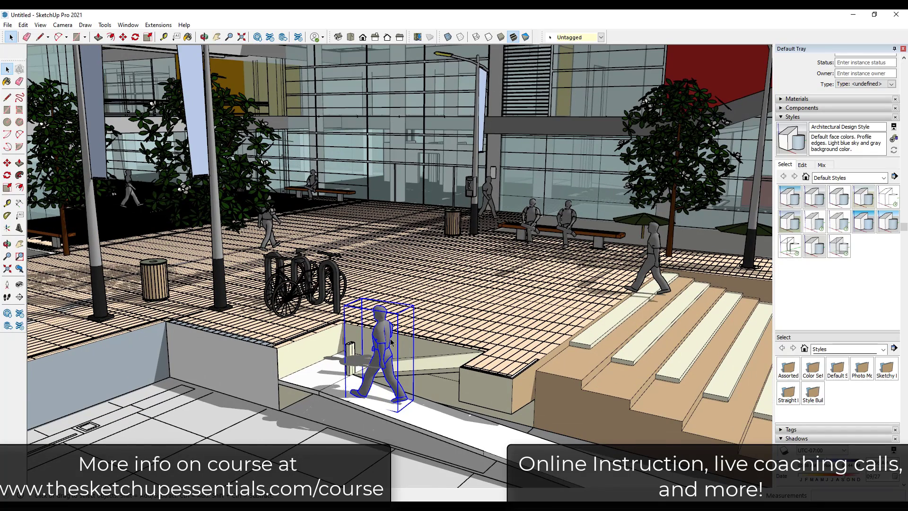
mouse_move(404, 341)
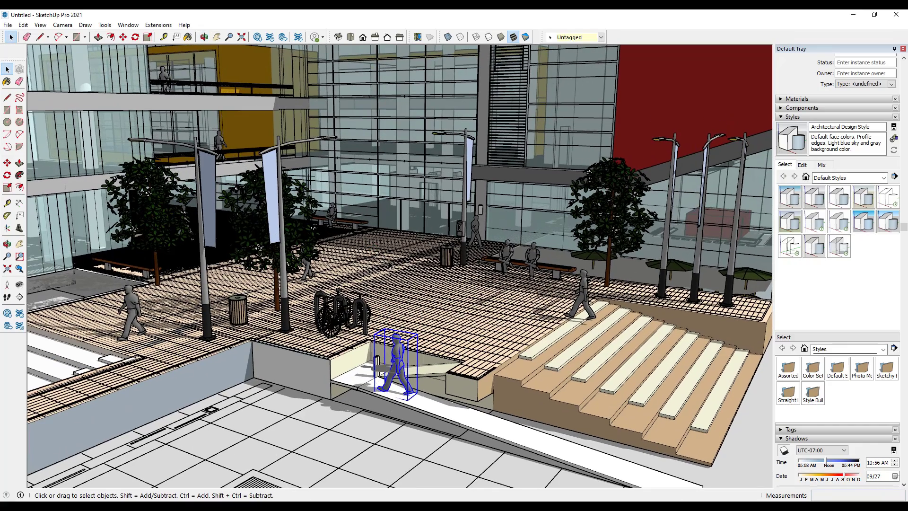
mouse_move(798, 164)
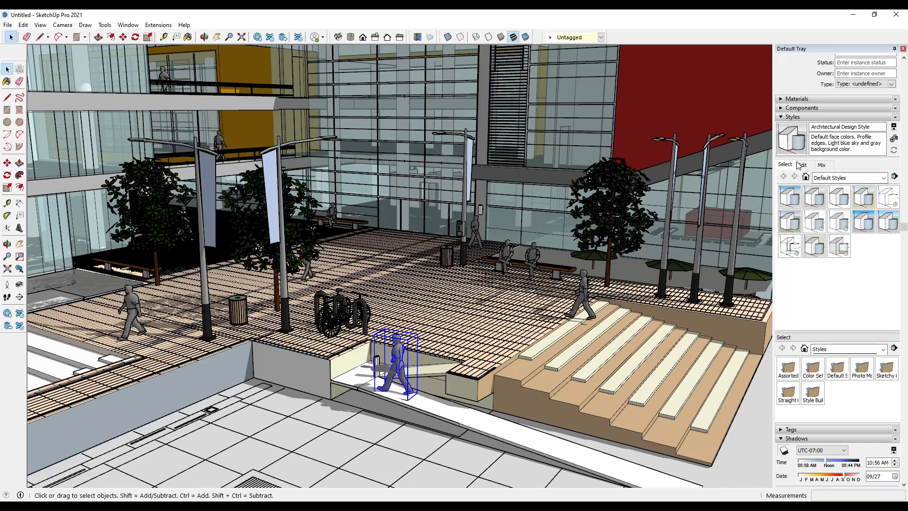
Step: Uncheck Profiles in the current style's Edge settings so thick outline edges stop drawing
click(803, 165)
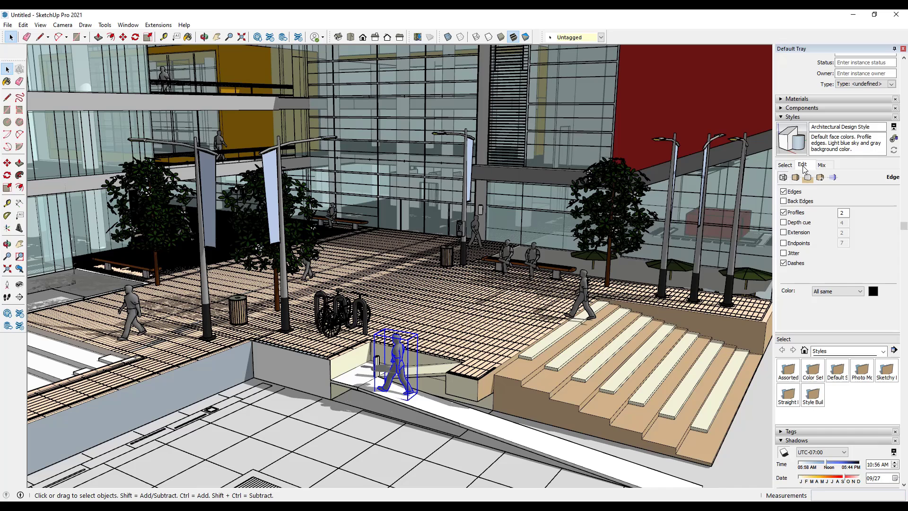
click(784, 212)
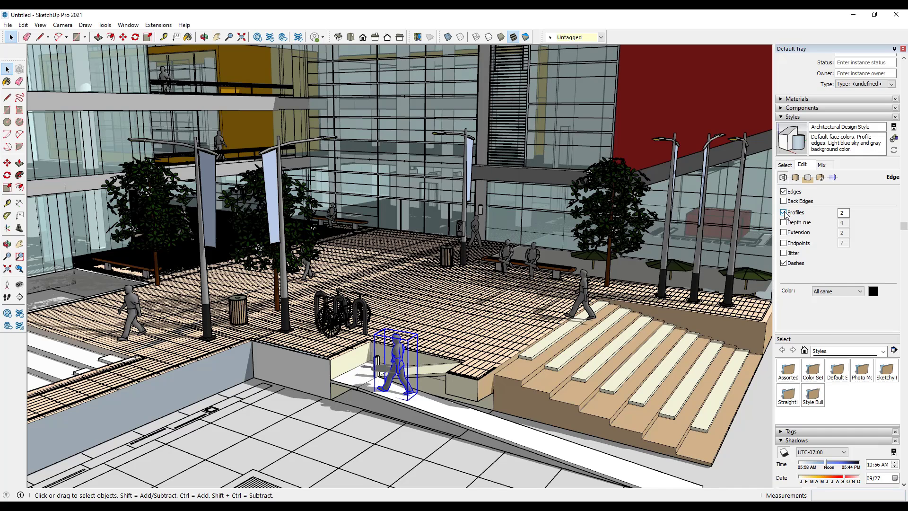
click(785, 212)
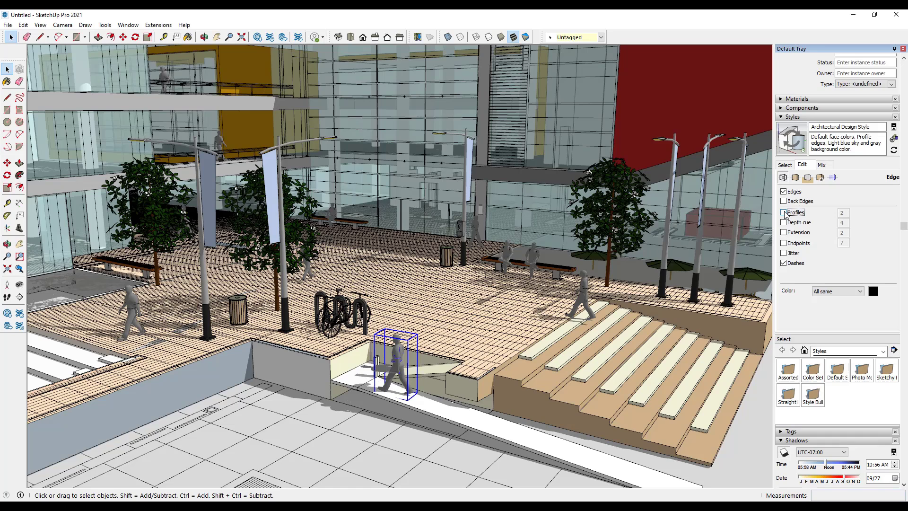
click(785, 211)
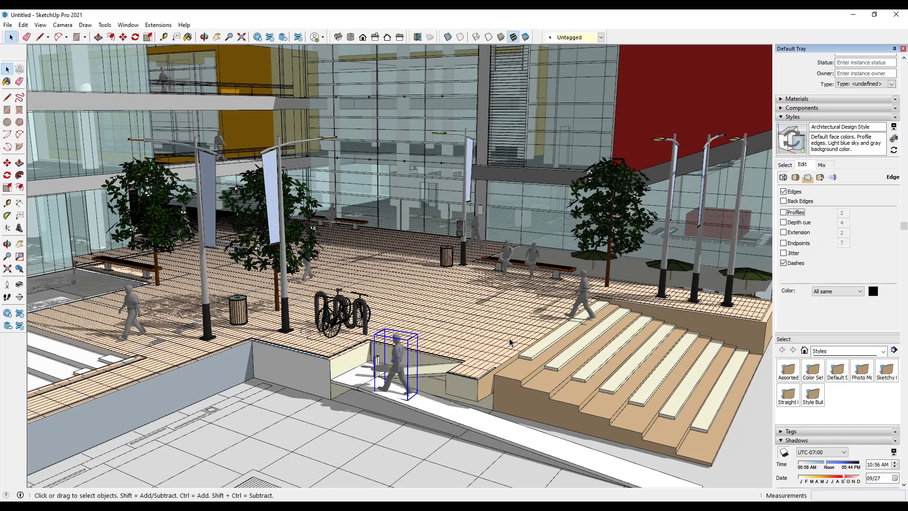
mouse_move(479, 335)
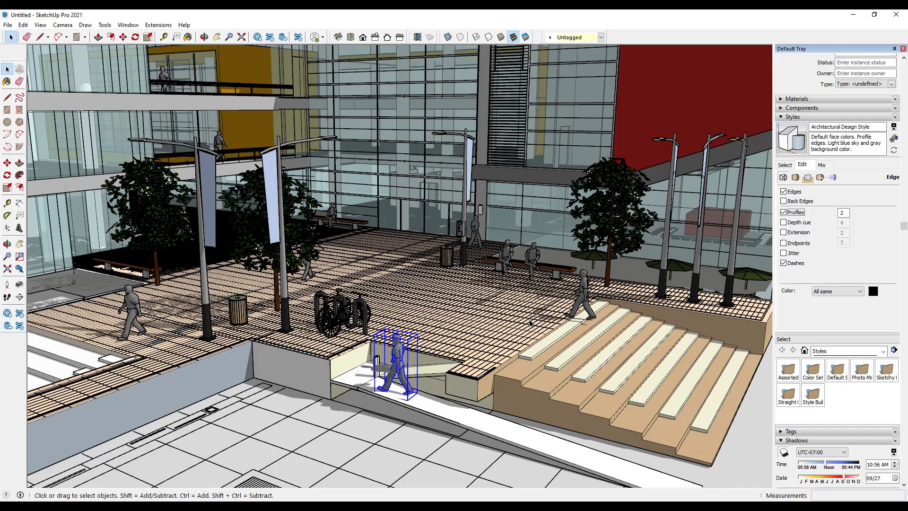
mouse_move(715, 243)
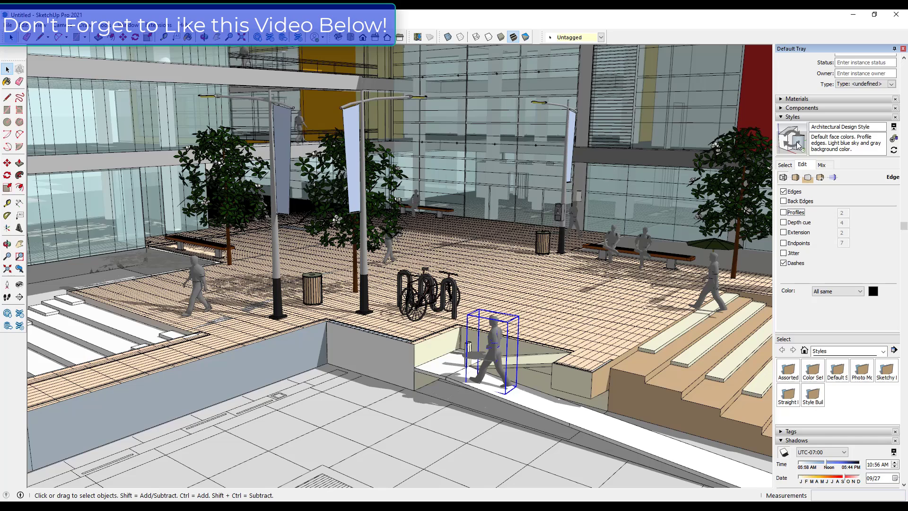
mouse_move(792, 135)
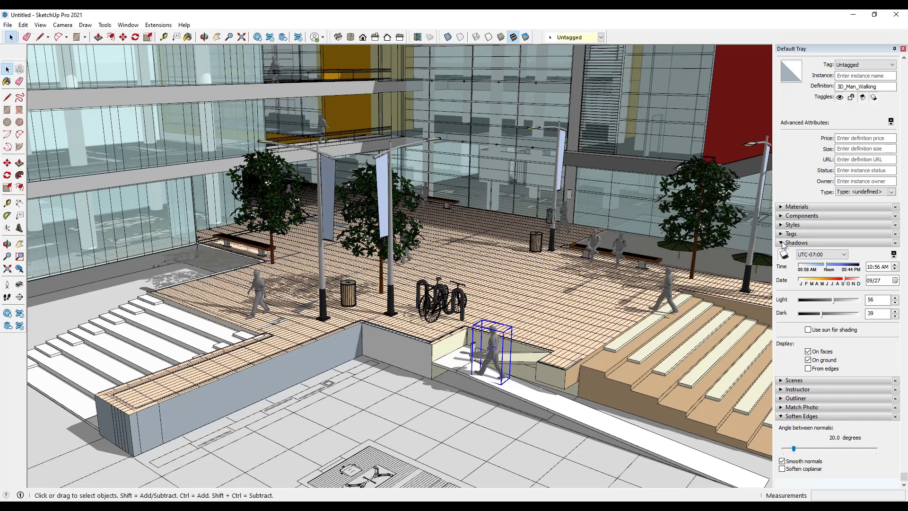
Step: Switch cast shadows off in the Shadows panel and nudge the plaza view
click(798, 242)
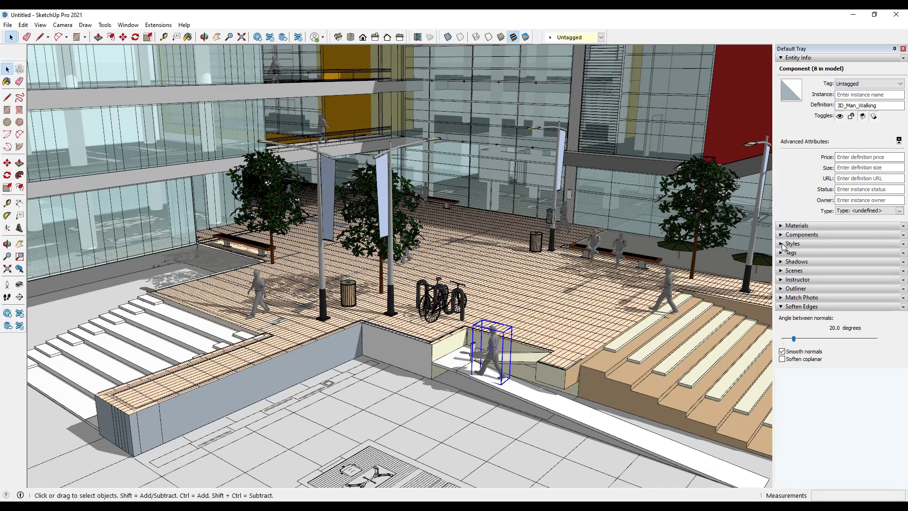
click(797, 261)
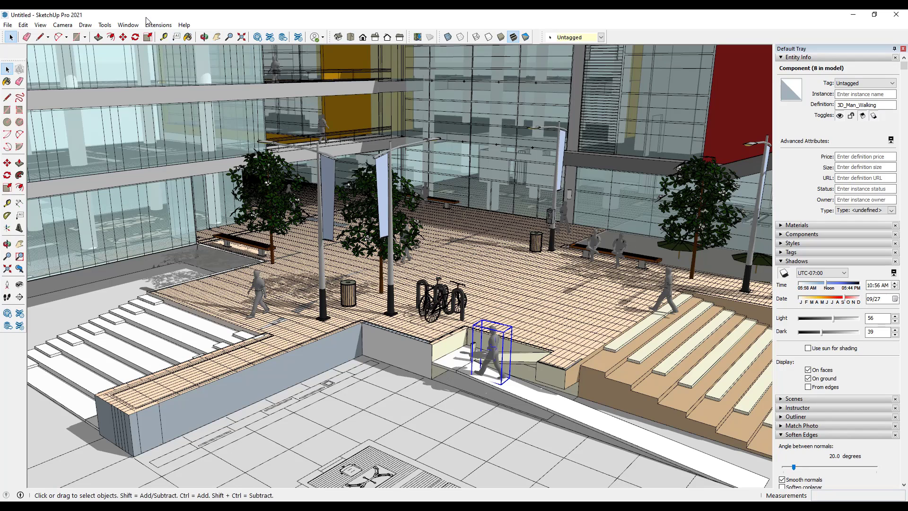
click(128, 25)
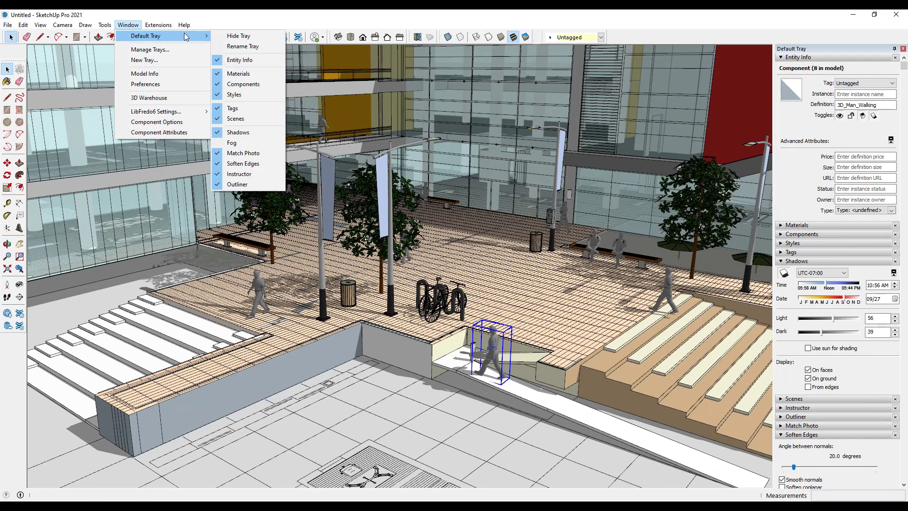
mouse_move(252, 95)
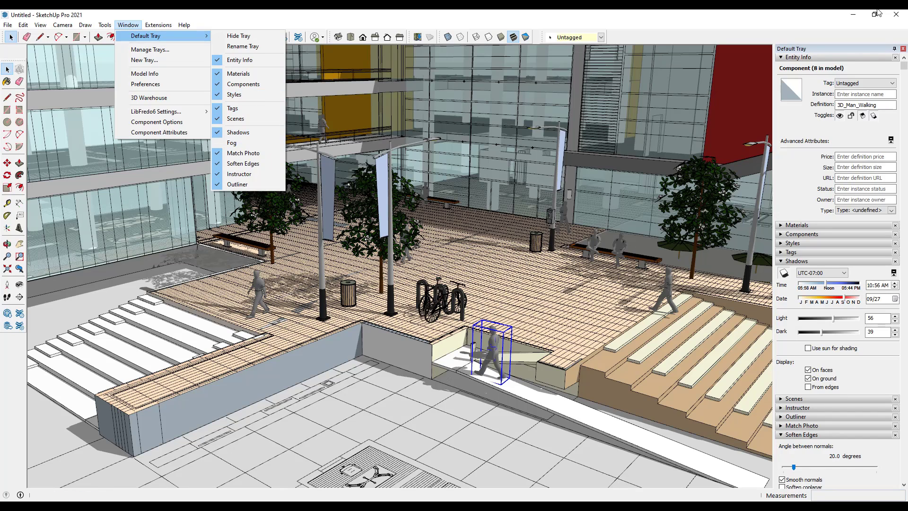
click(547, 336)
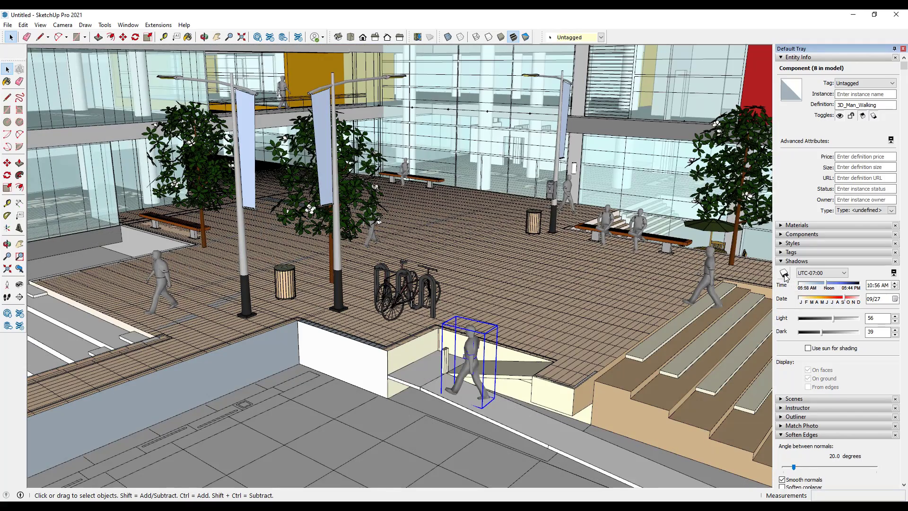
drag(816, 291, 837, 290)
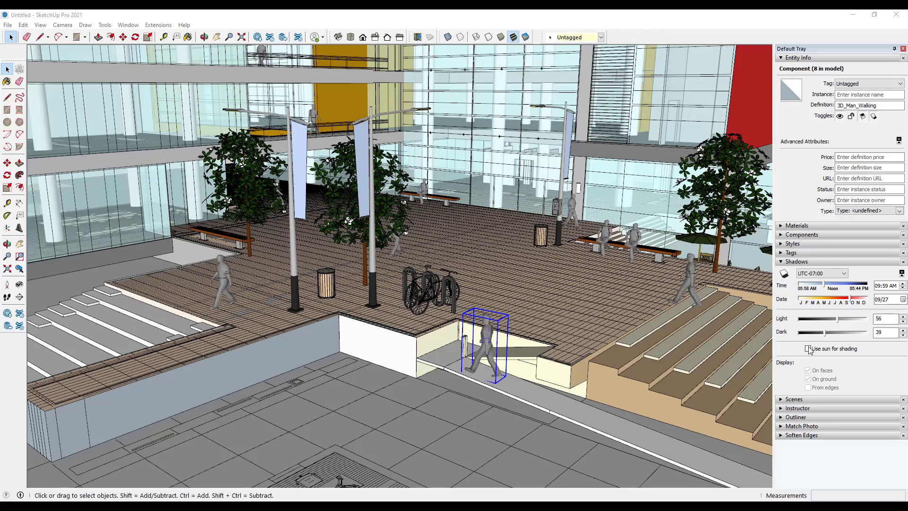
Step: Rotate-copy a fifth Trashcan_Wood onto the plaza deck and collapse the Outliner list
click(809, 348)
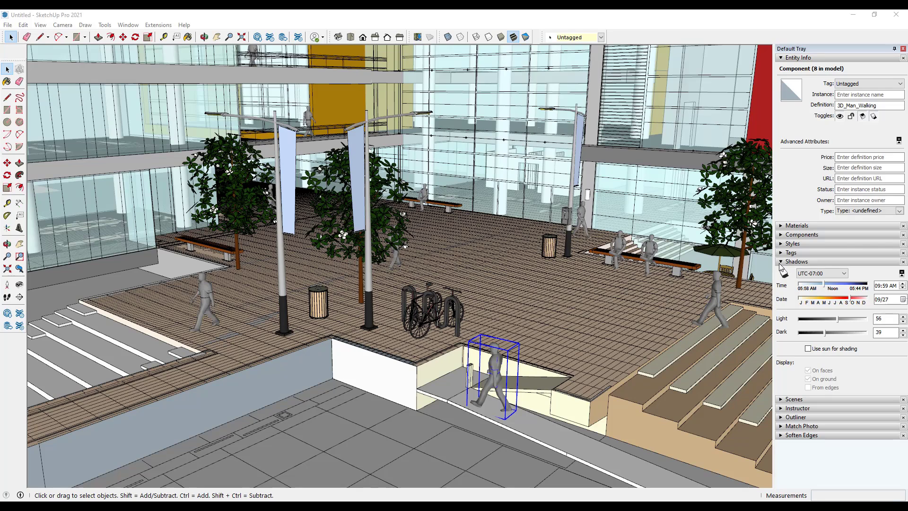
click(796, 287)
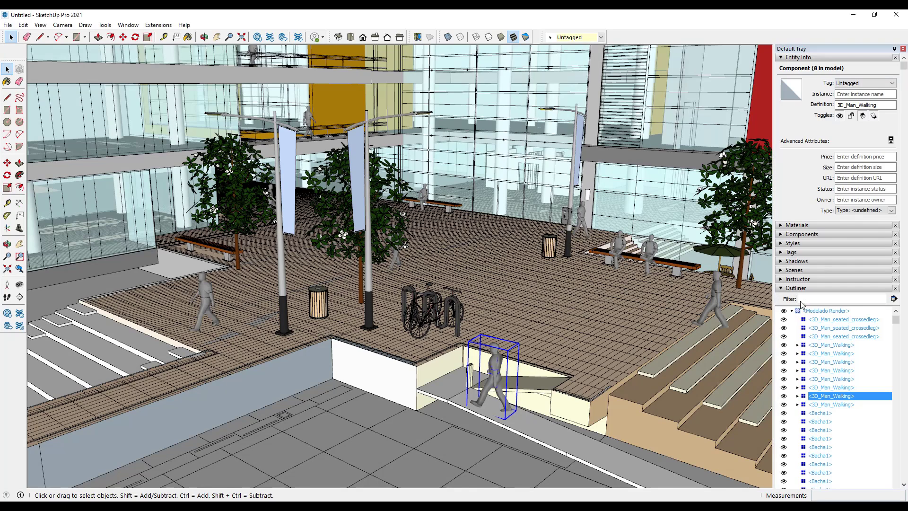
mouse_move(836, 394)
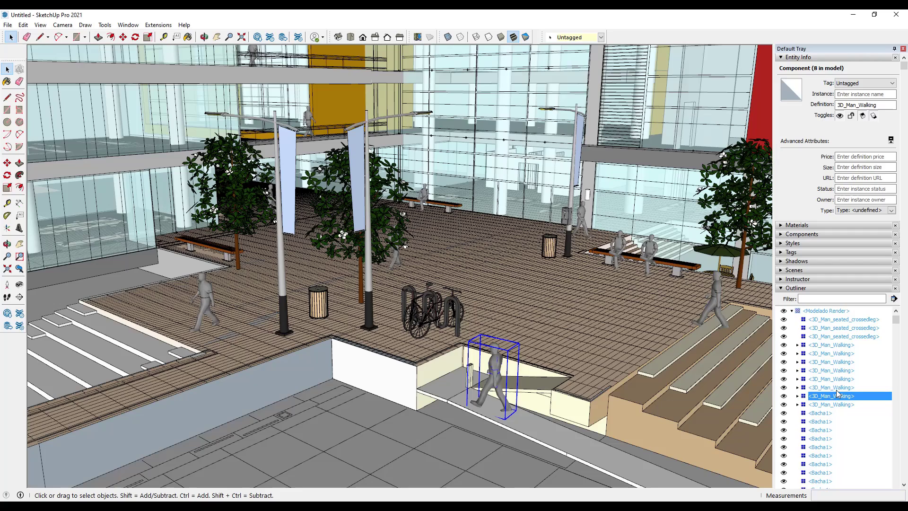
mouse_move(819, 383)
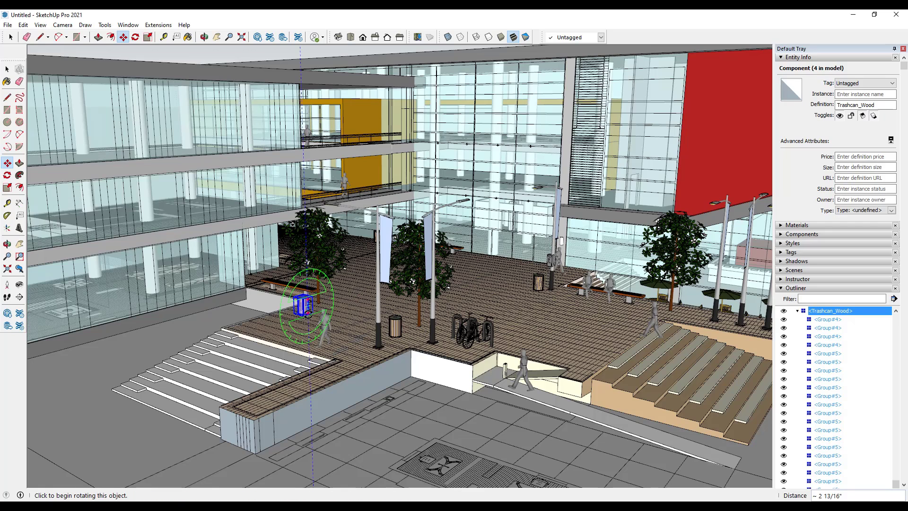
drag(301, 307, 356, 287)
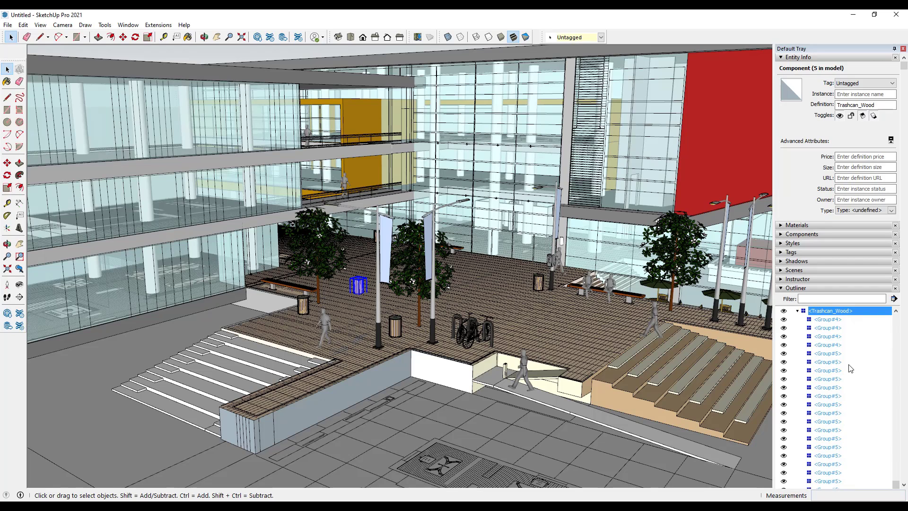
mouse_move(797, 313)
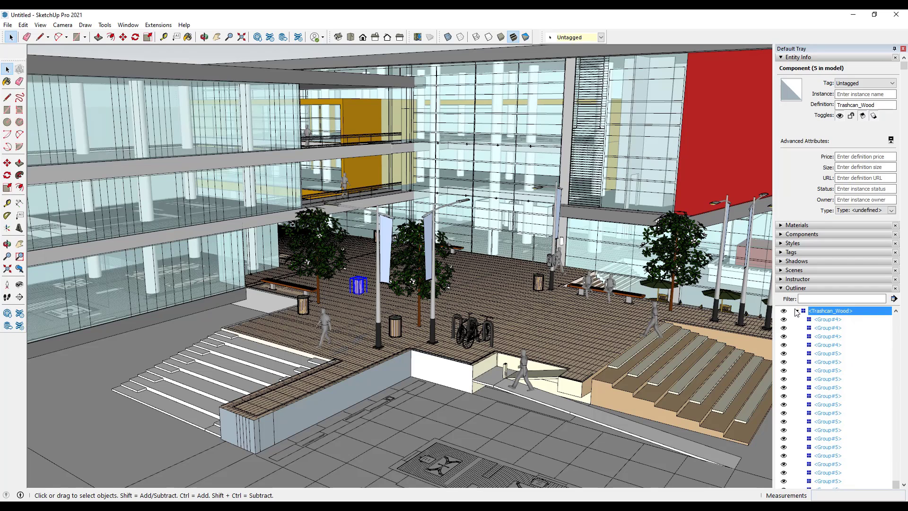
scroll(down, 3)
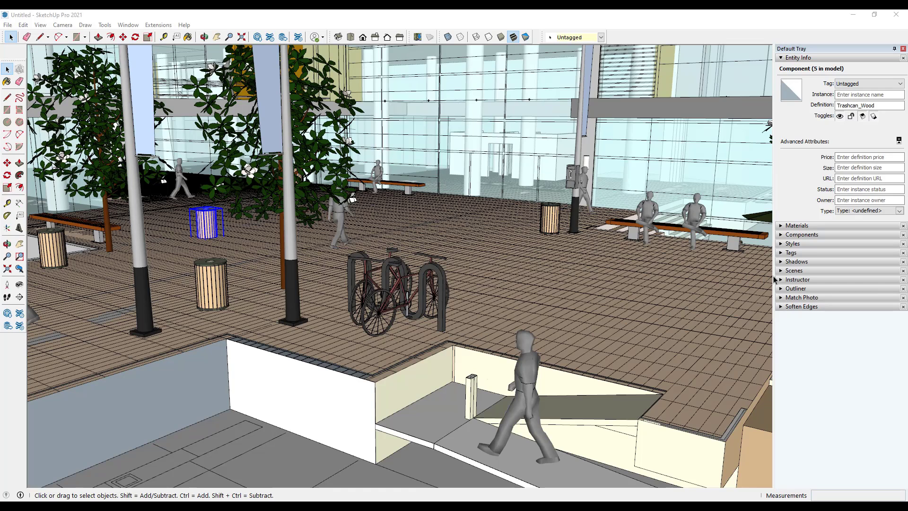
Step: Purge unused items via Model Info Statistics, dropping component definitions from 122 to 65
click(803, 233)
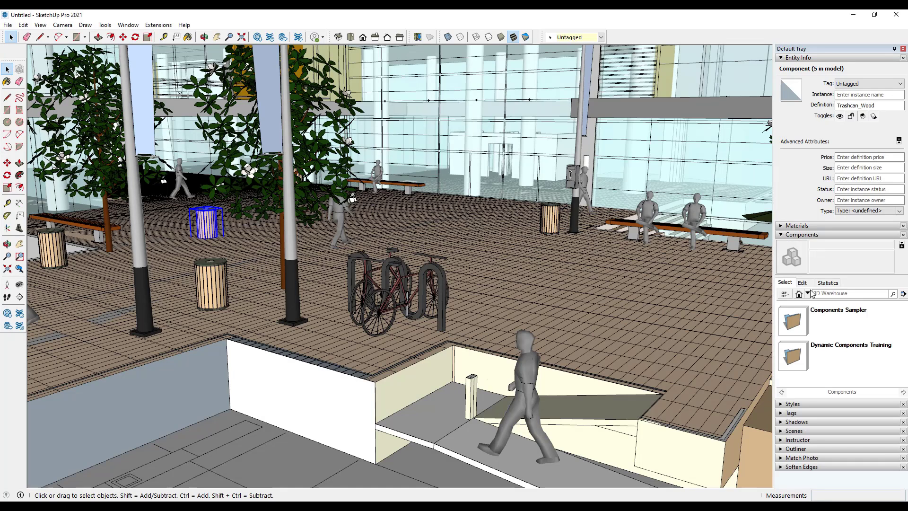
click(801, 234)
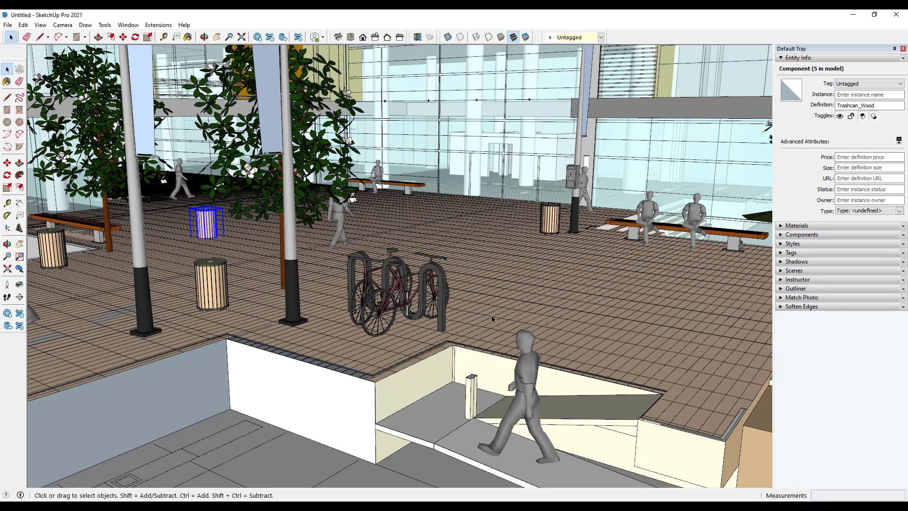
mouse_move(598, 332)
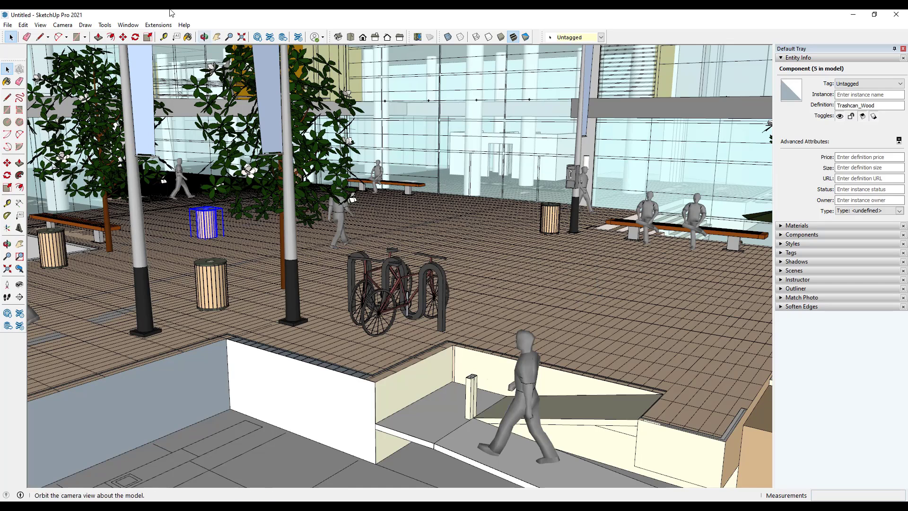
click(128, 25)
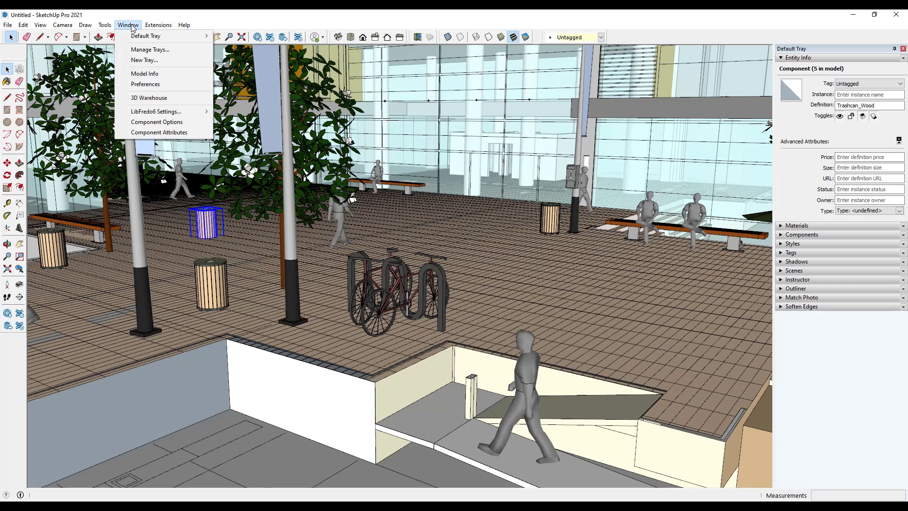
mouse_move(144, 61)
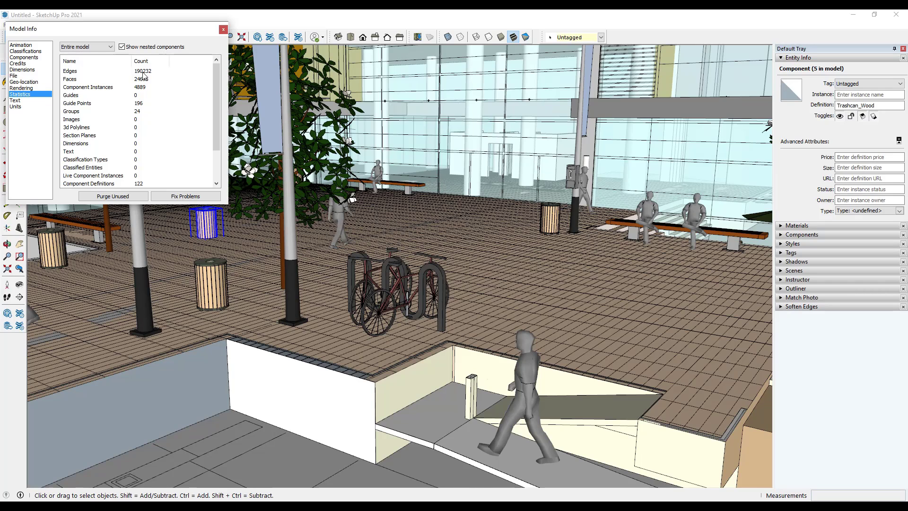
click(122, 46)
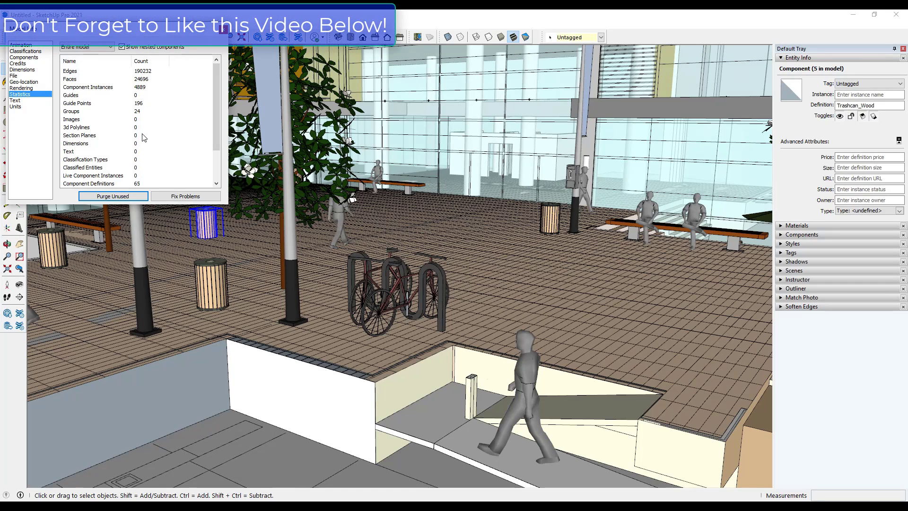
mouse_move(826, 262)
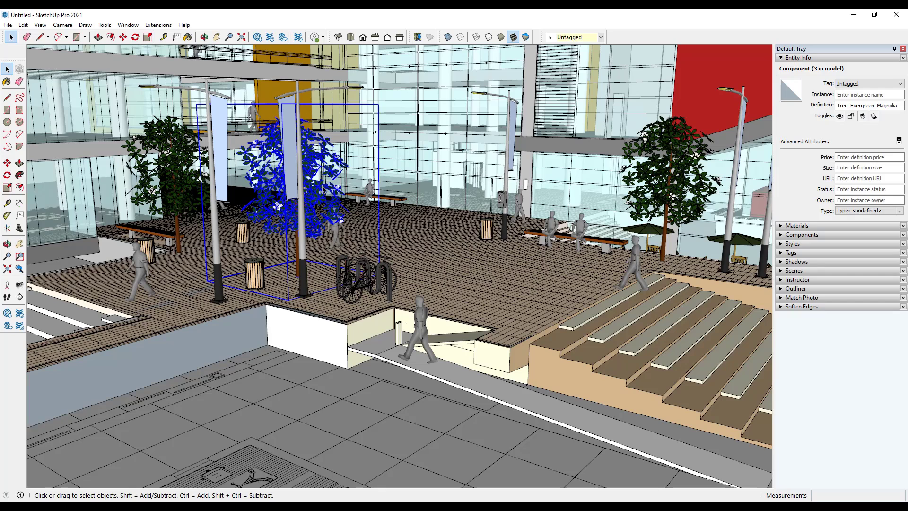
mouse_move(174, 174)
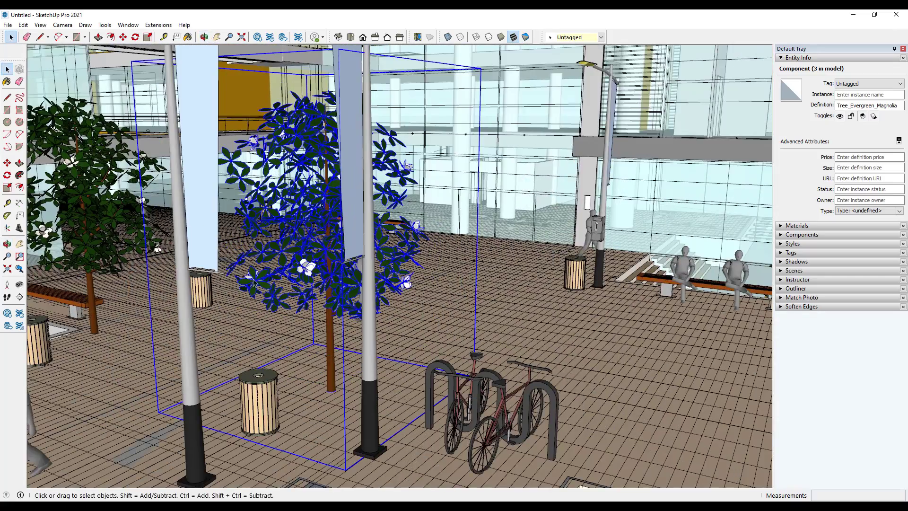
mouse_move(368, 272)
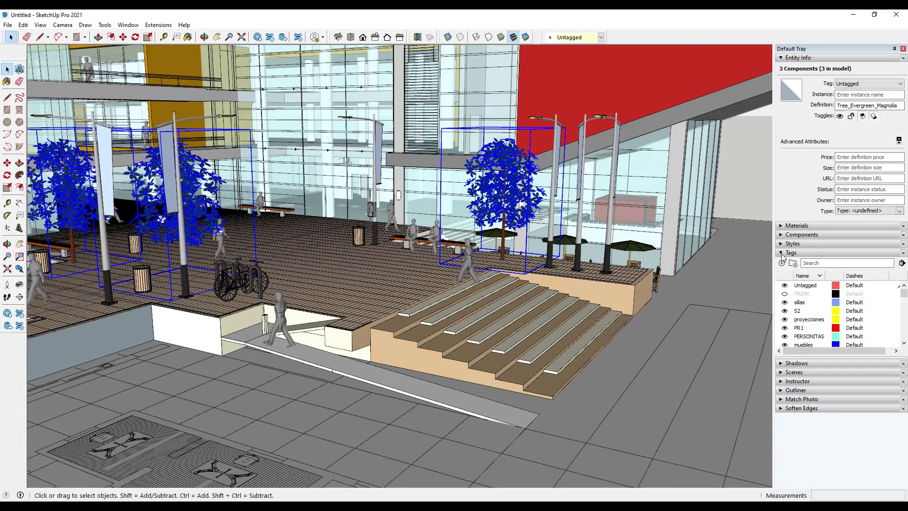
Step: Assign the three magnolia trees to a new 00_Trees tag, hide it, then show it again
click(782, 264)
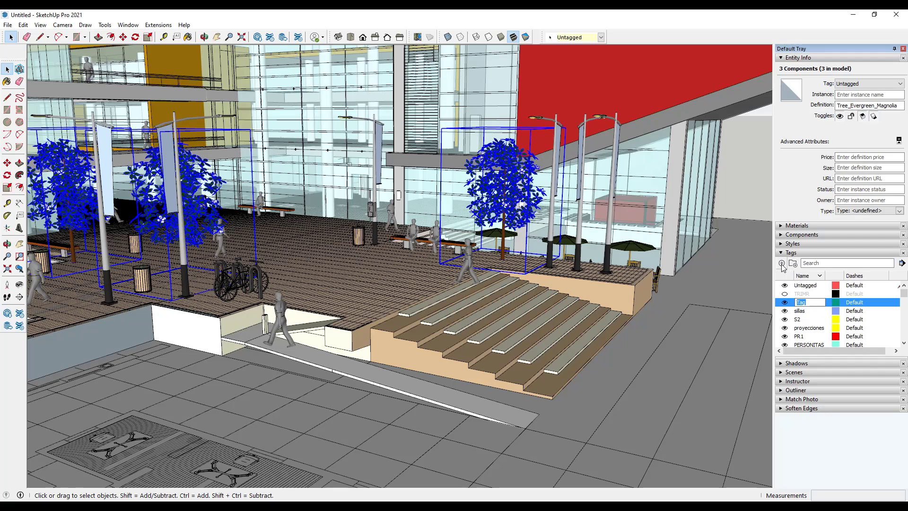
text(00_Trees)
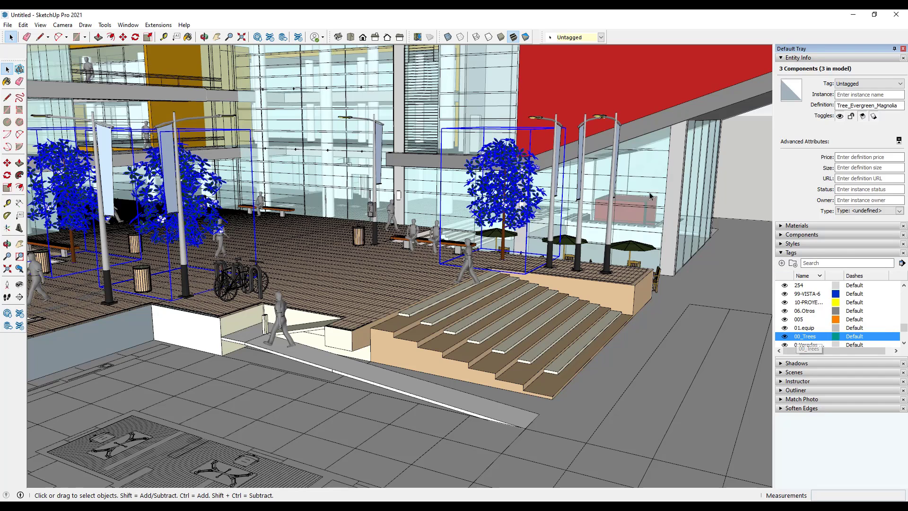
click(600, 37)
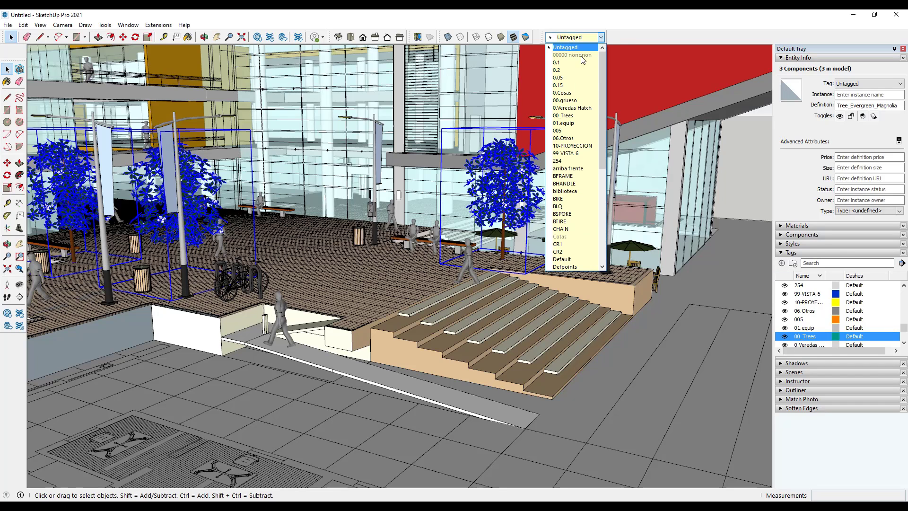
mouse_move(579, 161)
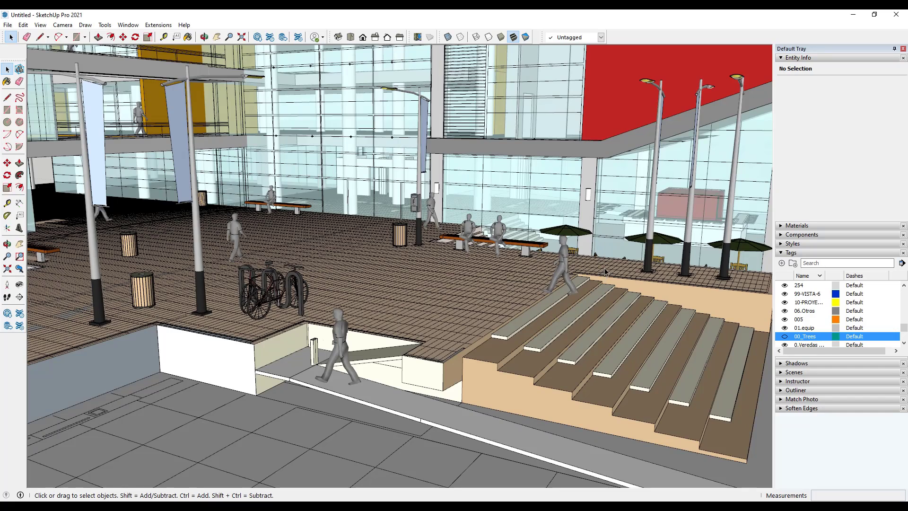
mouse_move(630, 231)
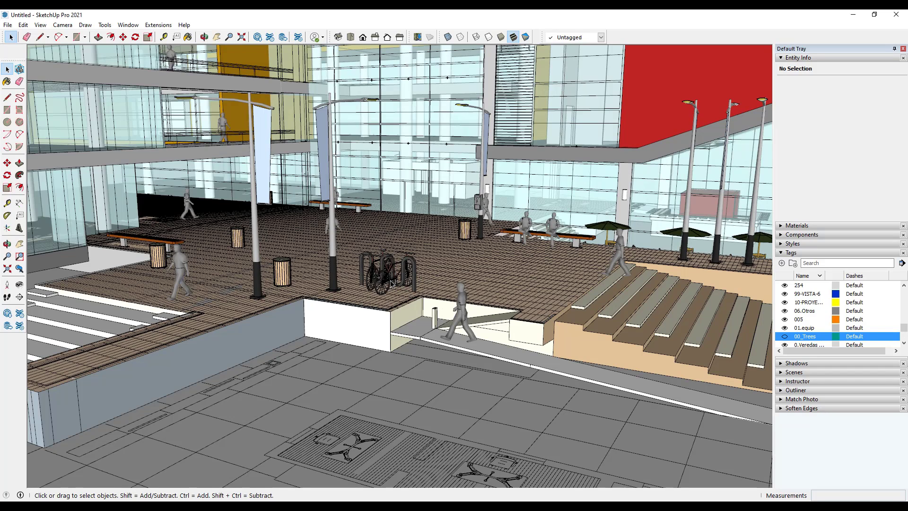
click(785, 337)
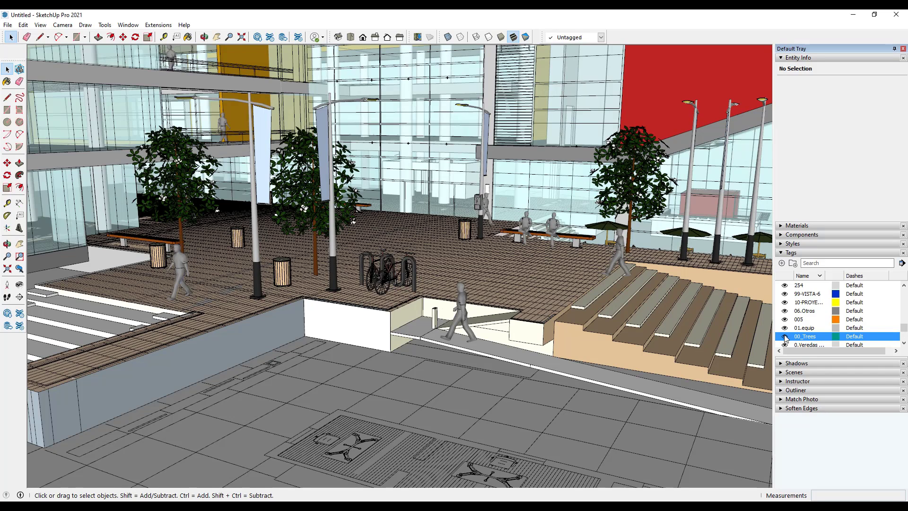